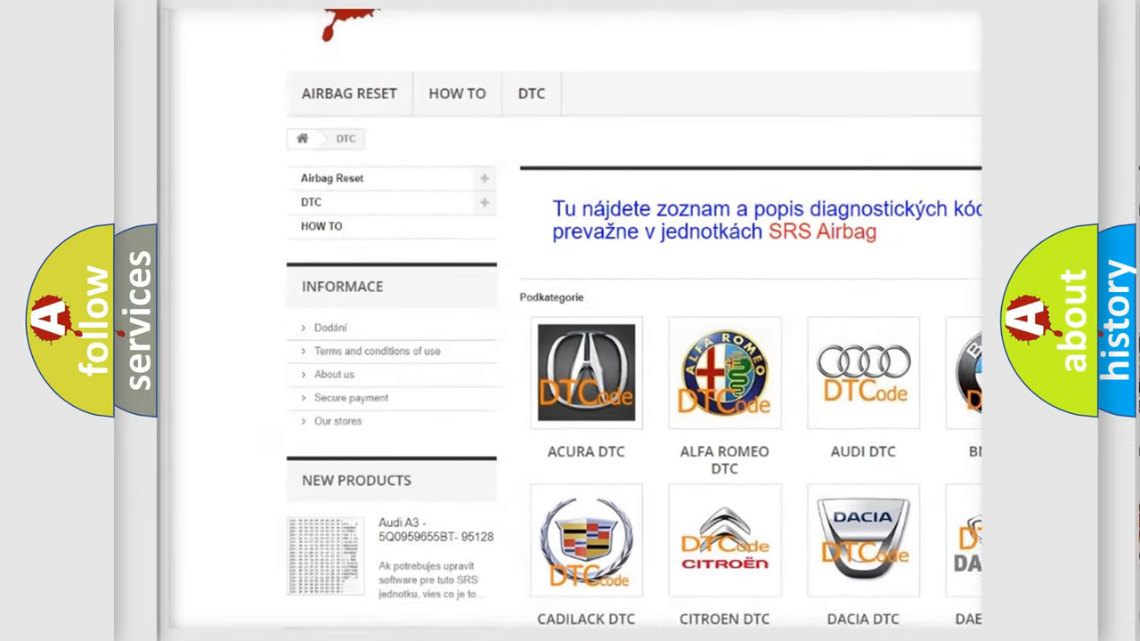
pyautogui.scroll(-3)
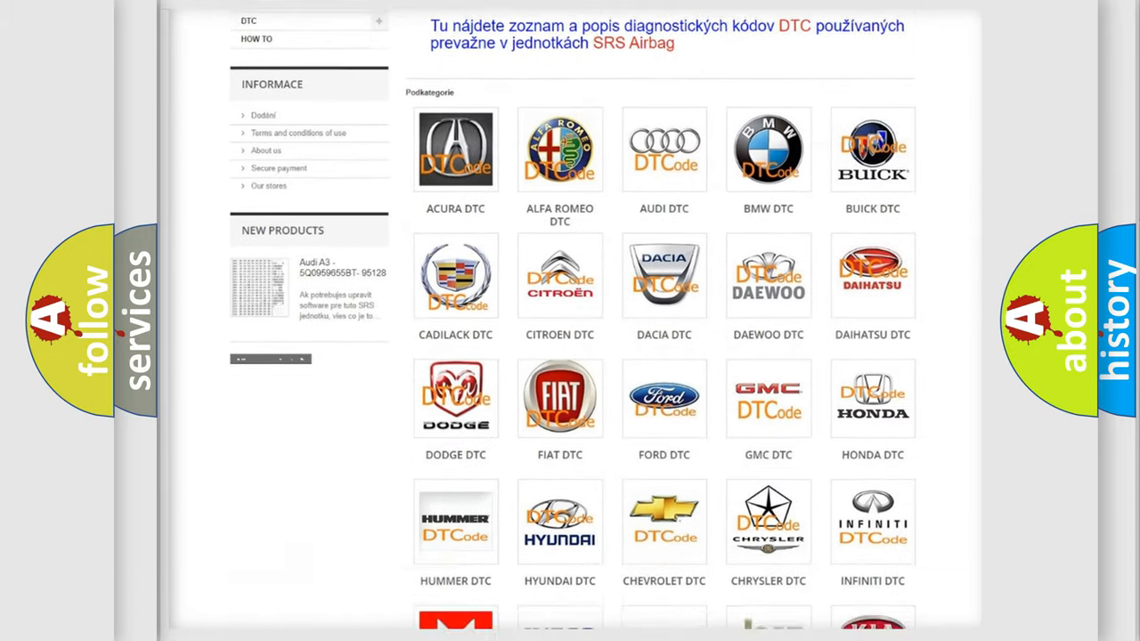
pyautogui.scroll(-3)
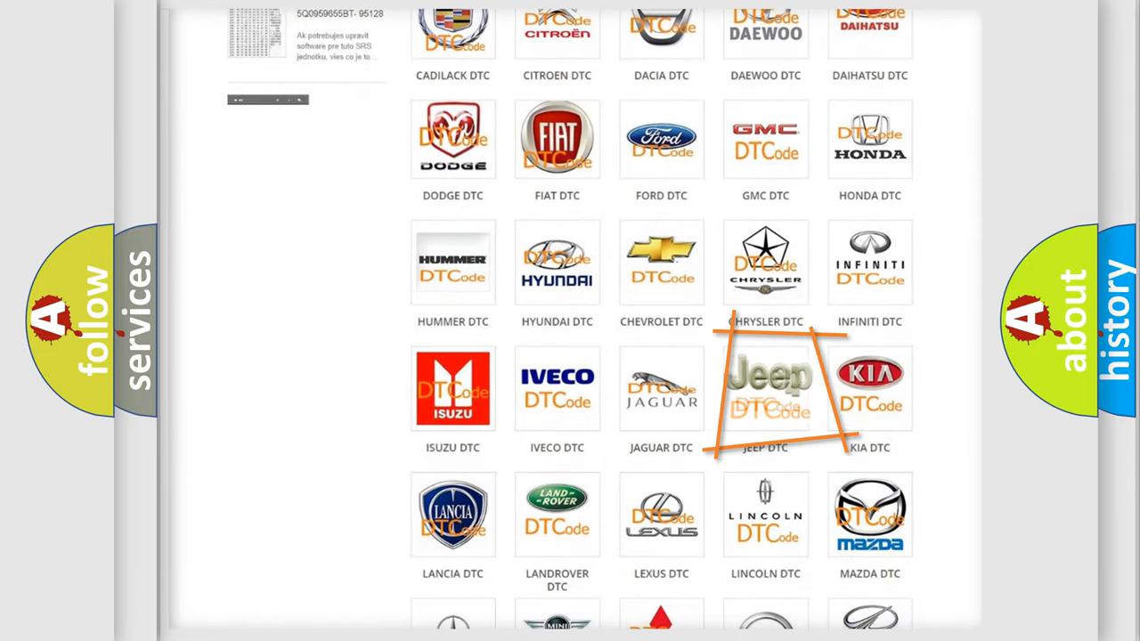